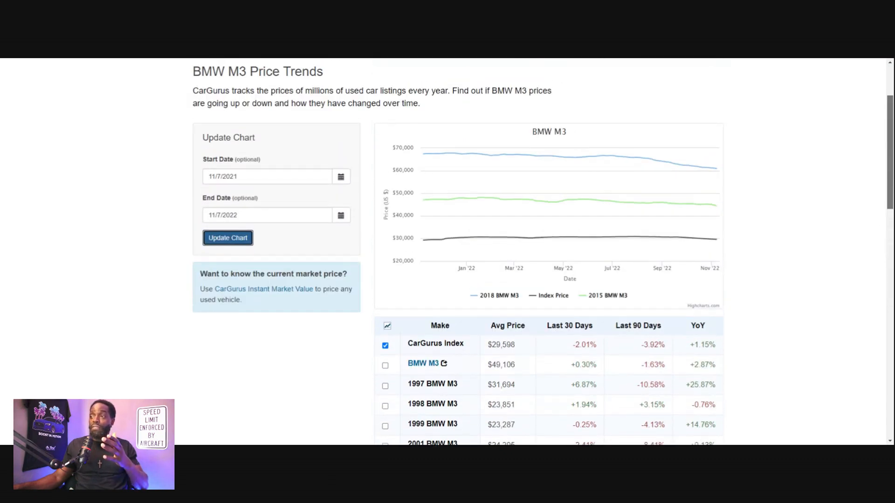
- Scroll down to the BMW M3 price-trends chart comparing 2018 and 2015 models
{"action": "scroll", "scroll_direction": "down", "scroll_amount": 3}
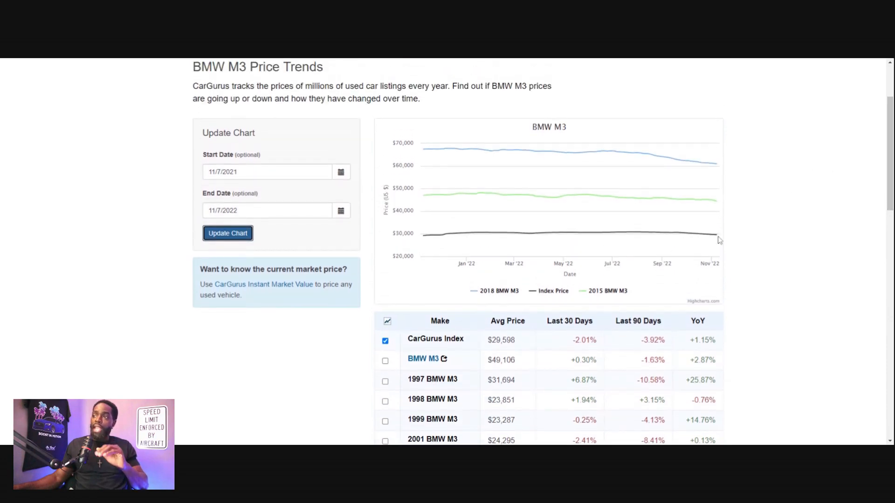
{"action": "scroll", "scroll_direction": "down", "scroll_amount": 3}
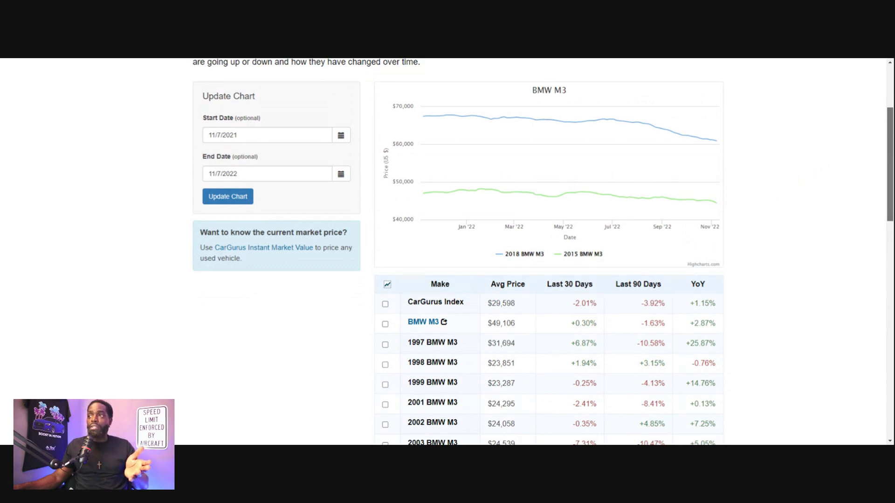
{"action": "mouse_move", "coordinate": [503, 191]}
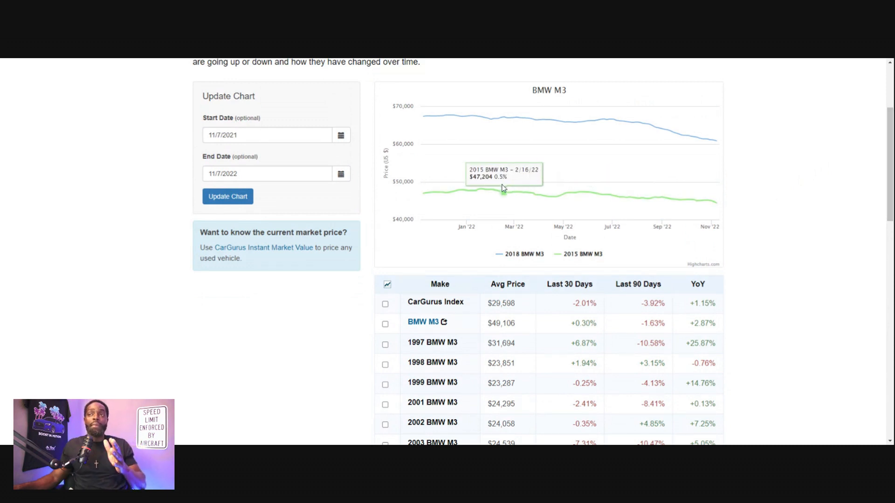
{"action": "mouse_move", "coordinate": [707, 201]}
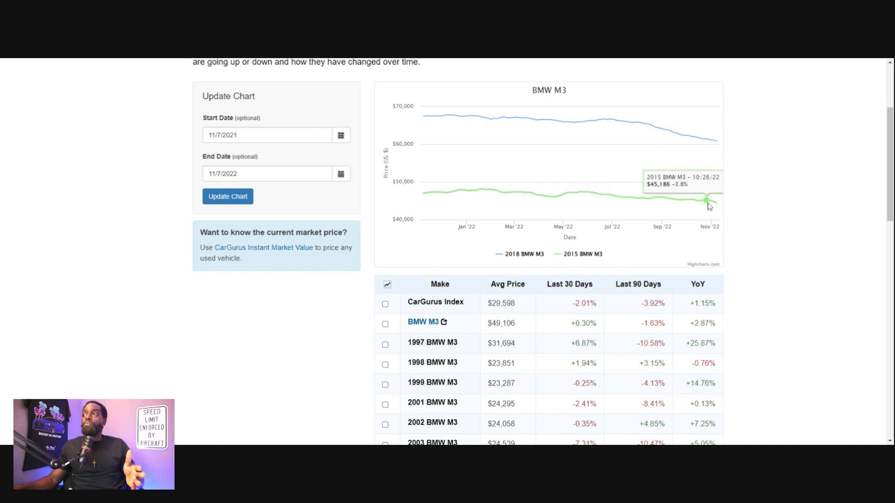
{"action": "mouse_move", "coordinate": [716, 205]}
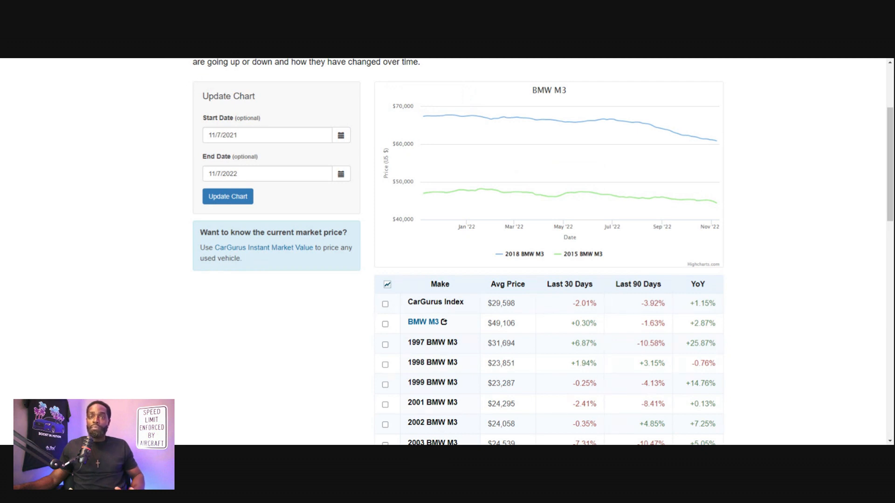
- Set the chart start date to 11/7/2019 and redraw the M3 price trends
{"action": "left_click", "coordinate": [268, 134]}
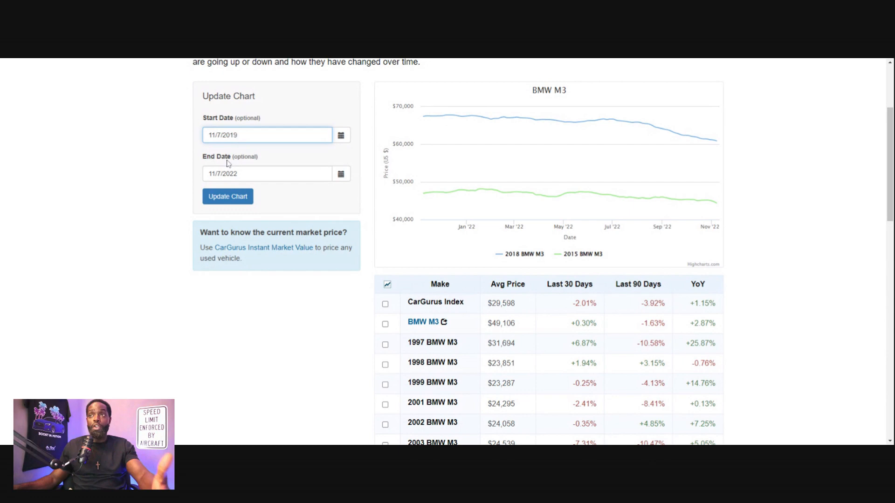
{"action": "left_click", "coordinate": [227, 197]}
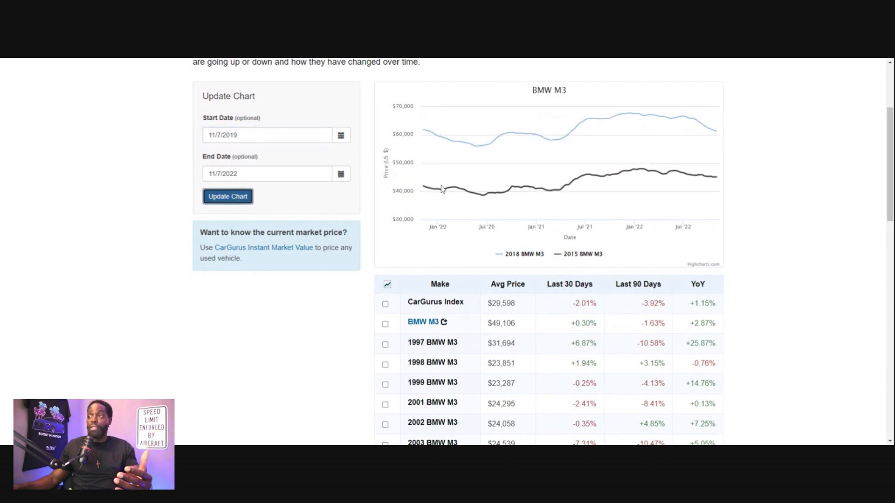
{"action": "mouse_move", "coordinate": [472, 191]}
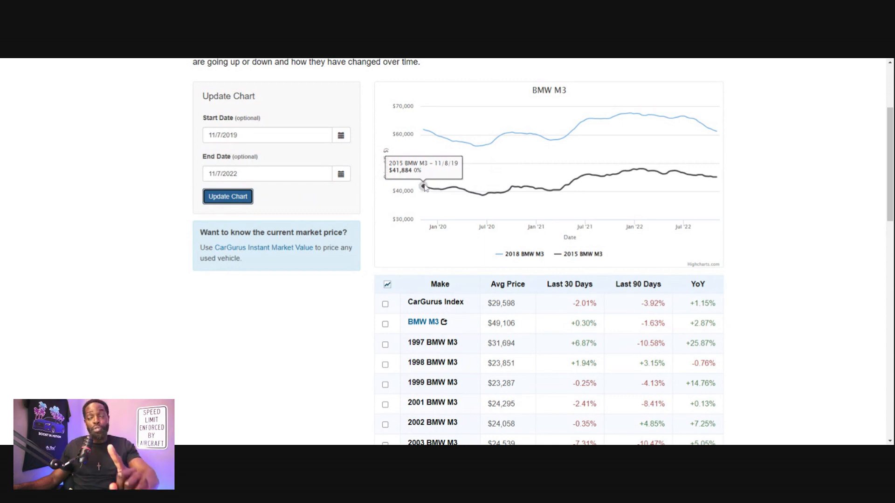
{"action": "mouse_move", "coordinate": [707, 182]}
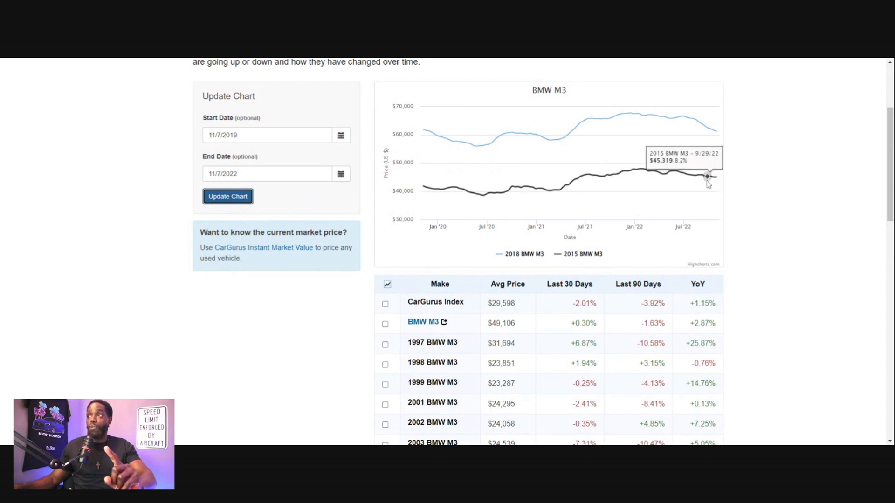
{"action": "mouse_move", "coordinate": [715, 177]}
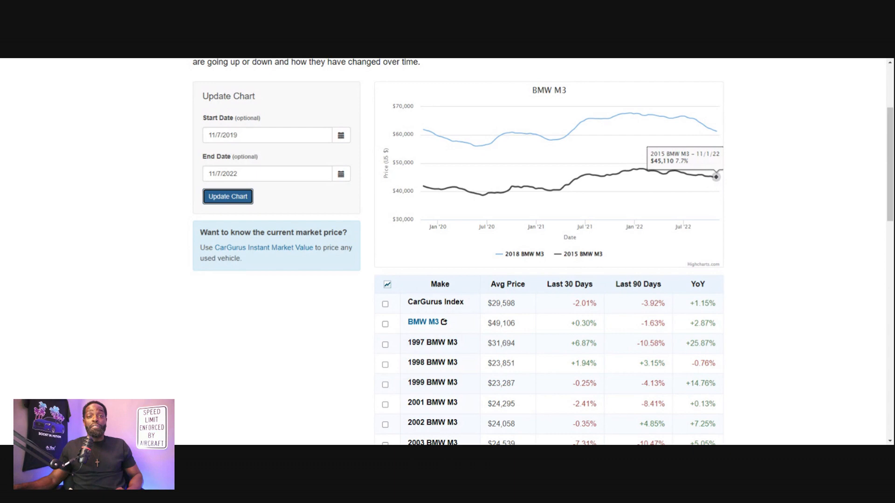
{"action": "mouse_move", "coordinate": [712, 176]}
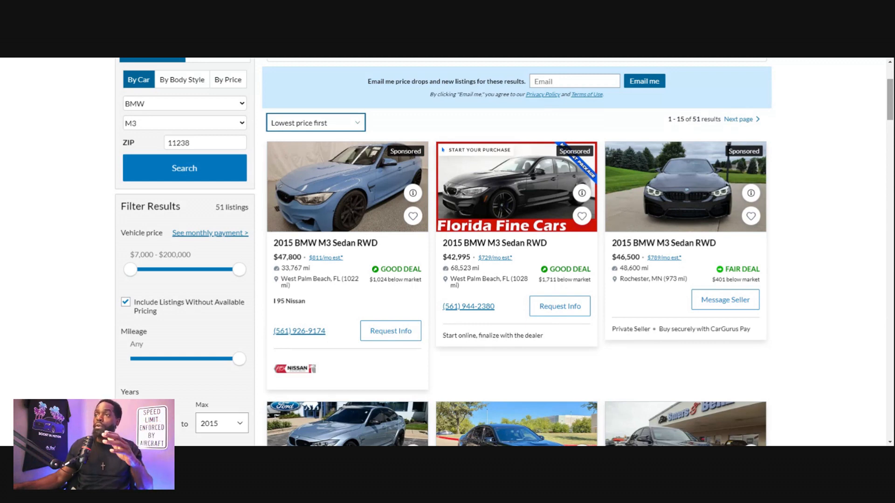
{"action": "scroll", "scroll_direction": "down", "scroll_amount": 3}
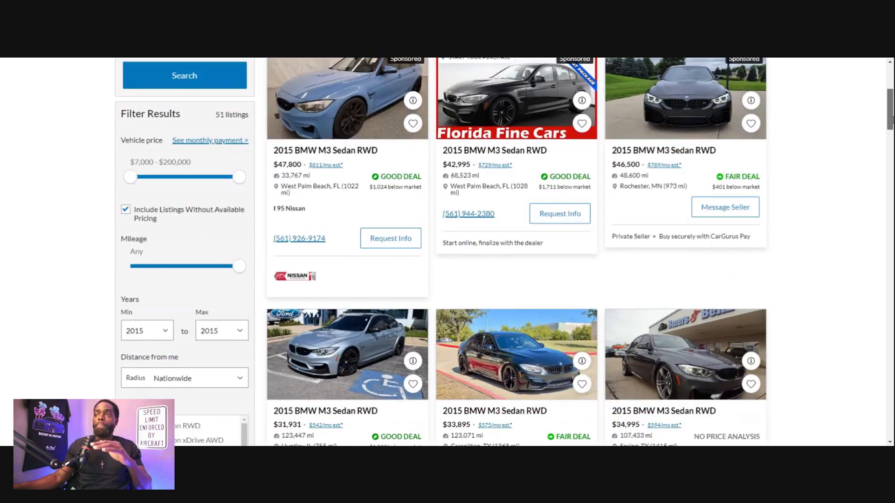
{"action": "scroll", "scroll_direction": "down", "scroll_amount": 3}
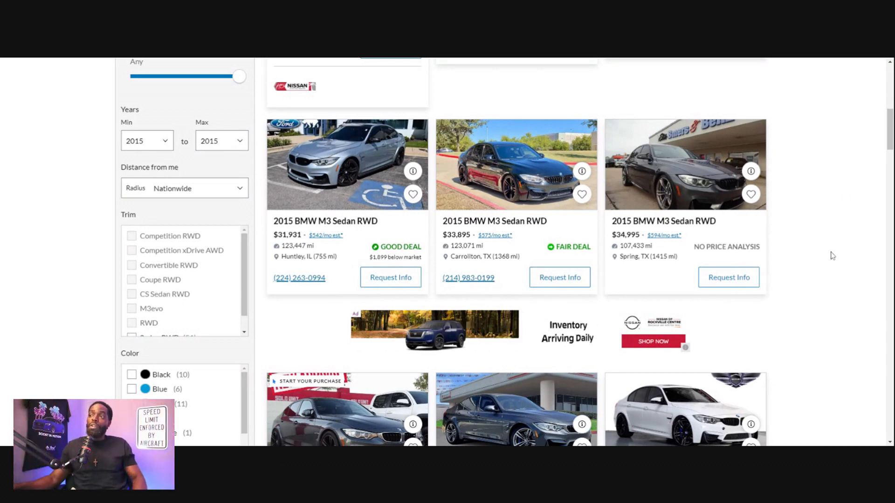
{"action": "scroll", "scroll_direction": "down", "scroll_amount": 3}
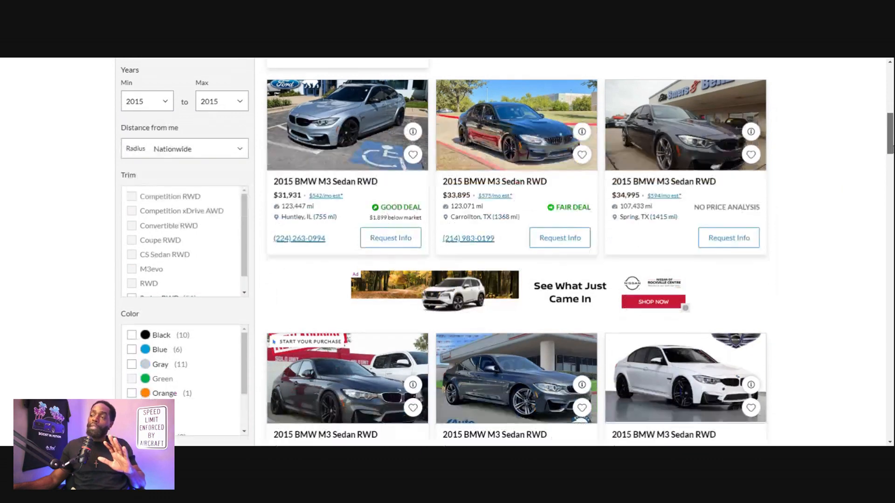
{"action": "scroll", "scroll_direction": "down", "scroll_amount": 3}
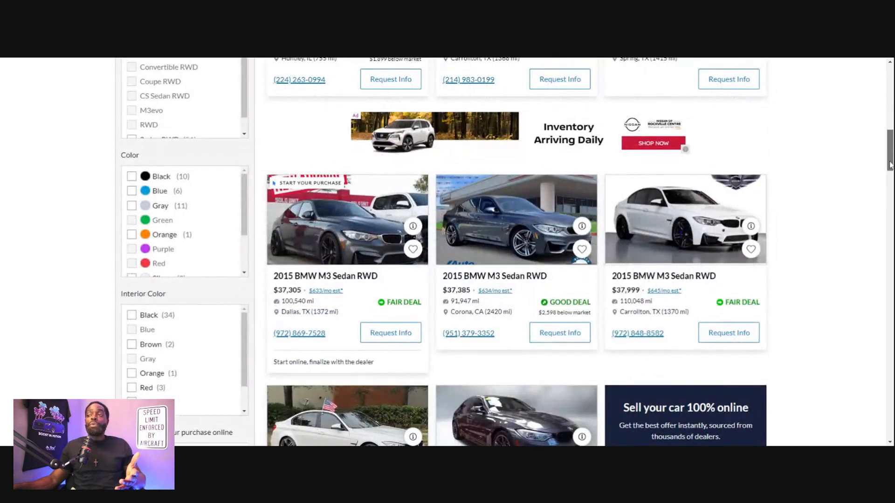
{"action": "scroll", "scroll_direction": "down", "scroll_amount": 3}
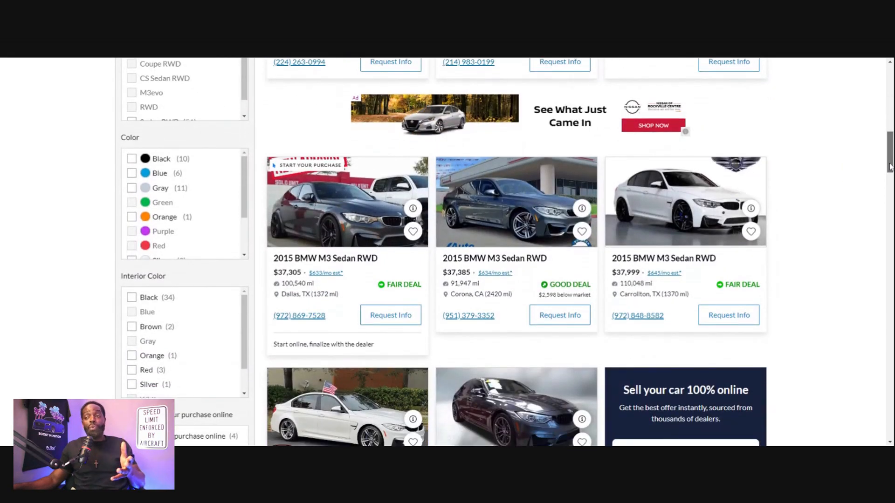
{"action": "scroll", "scroll_direction": "down", "scroll_amount": 3}
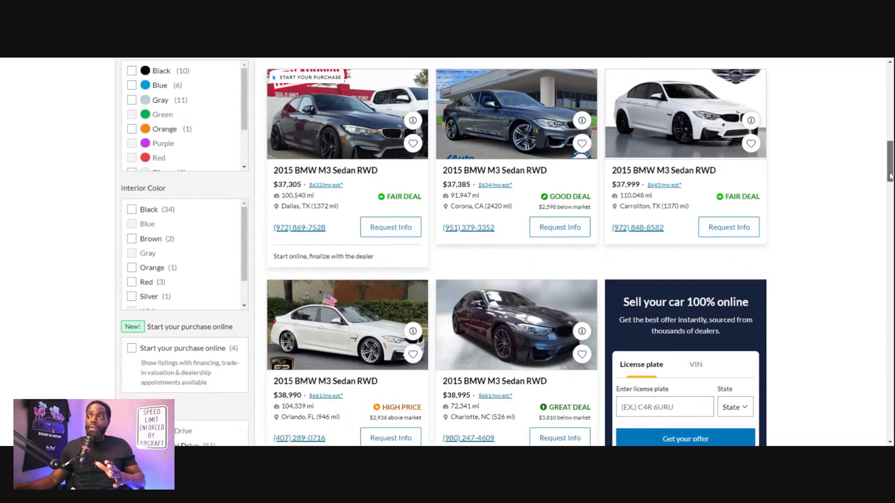
{"action": "scroll", "scroll_direction": "down", "scroll_amount": 3}
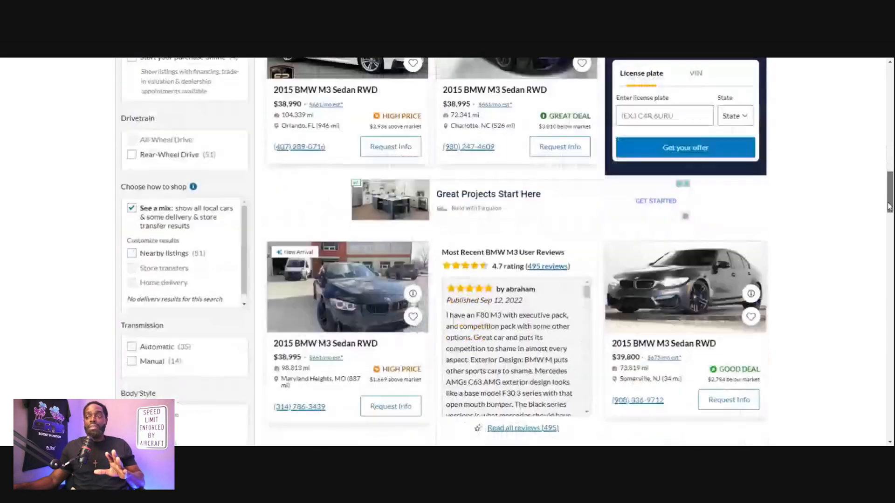
{"action": "scroll", "scroll_direction": "down", "scroll_amount": 3}
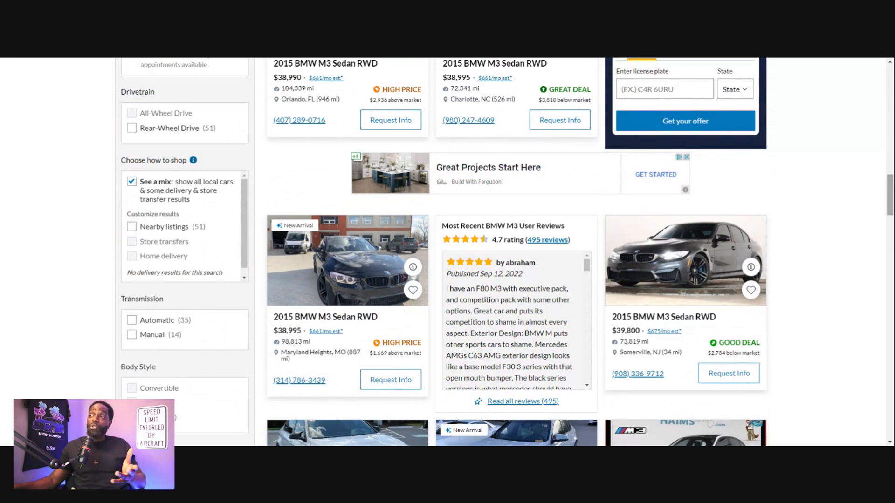
{"action": "scroll", "scroll_direction": "down", "scroll_amount": 3}
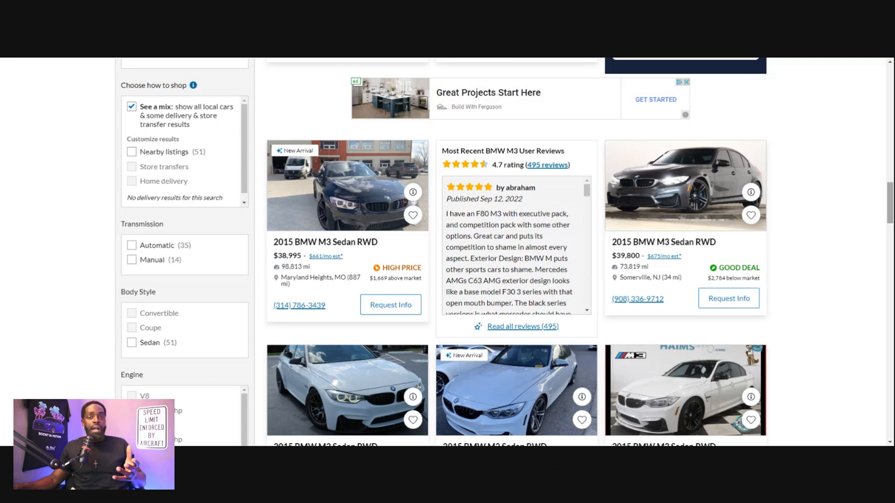
{"action": "scroll", "scroll_direction": "down", "scroll_amount": 3}
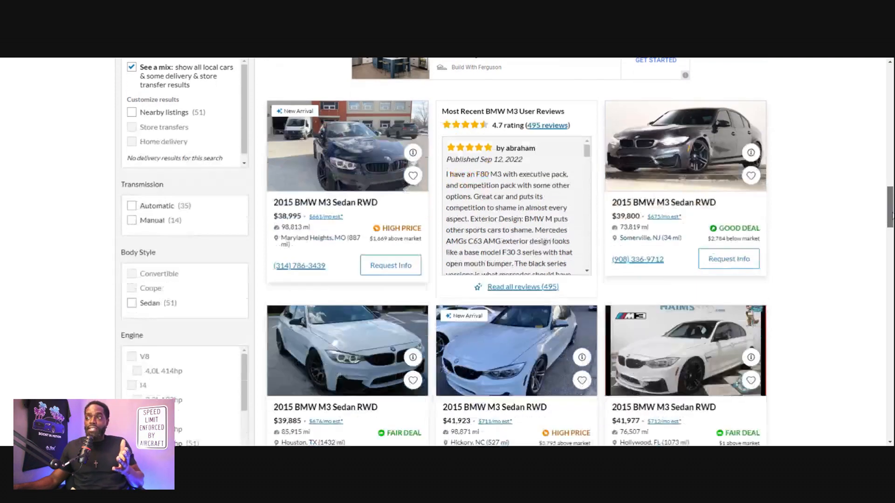
{"action": "scroll", "scroll_direction": "down", "scroll_amount": 3}
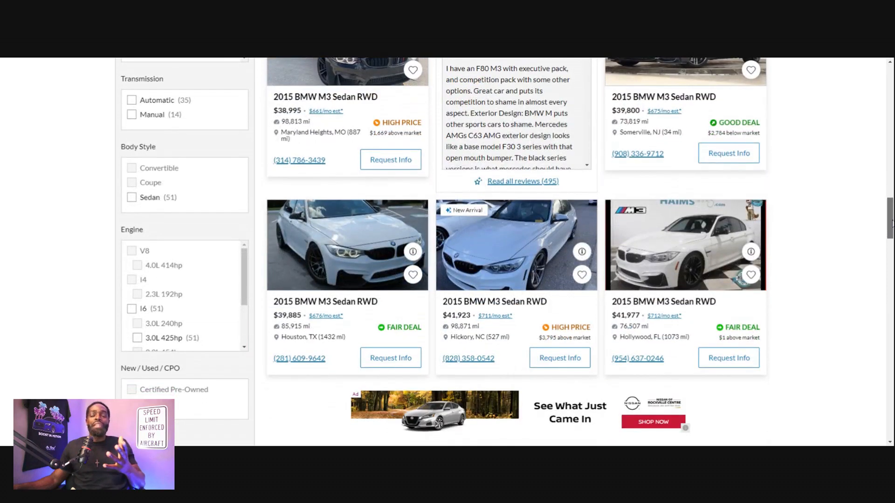
{"action": "scroll", "scroll_direction": "down", "scroll_amount": 3}
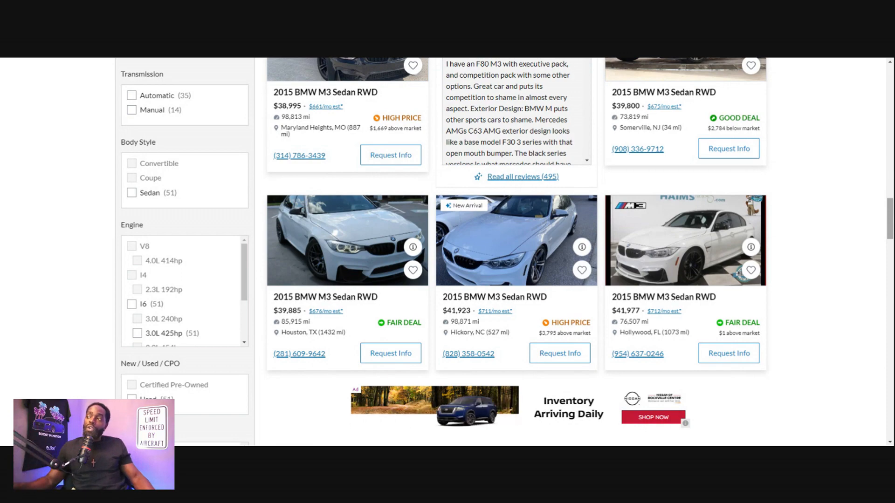
{"action": "scroll", "scroll_direction": "down", "scroll_amount": 3}
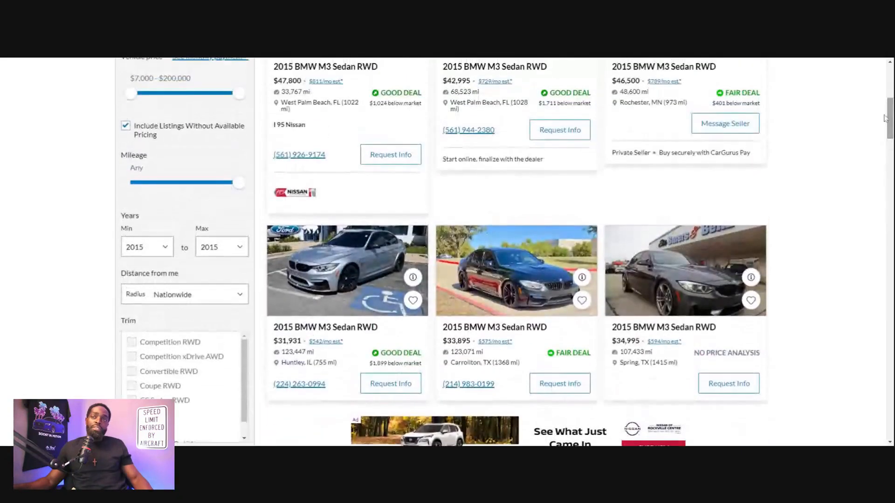
{"action": "left_click", "coordinate": [146, 246]}
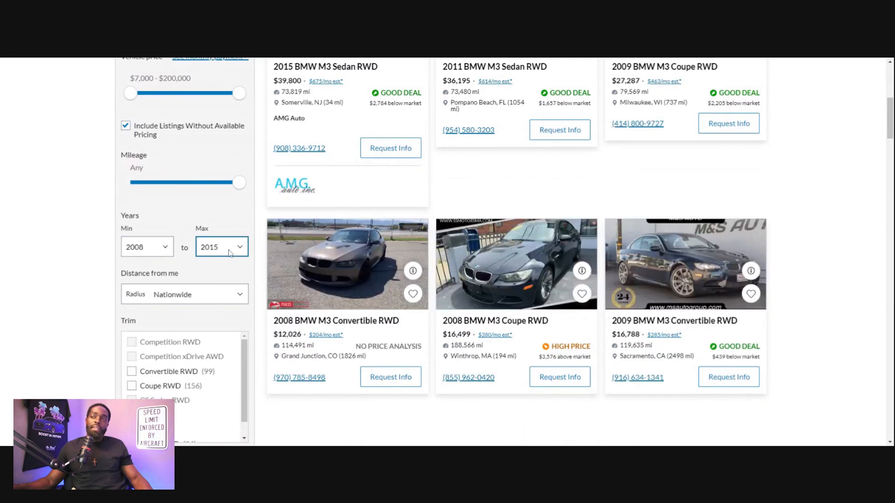
{"action": "left_click", "coordinate": [221, 246]}
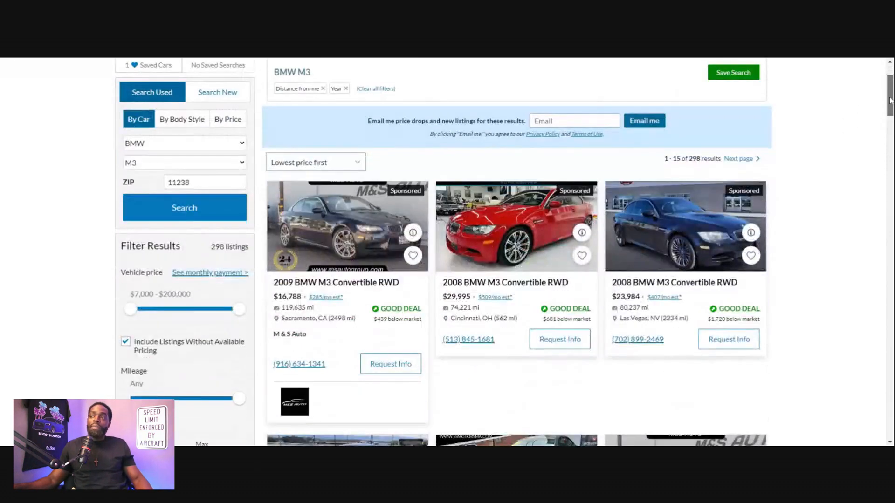
{"action": "scroll", "scroll_direction": "down", "scroll_amount": 3}
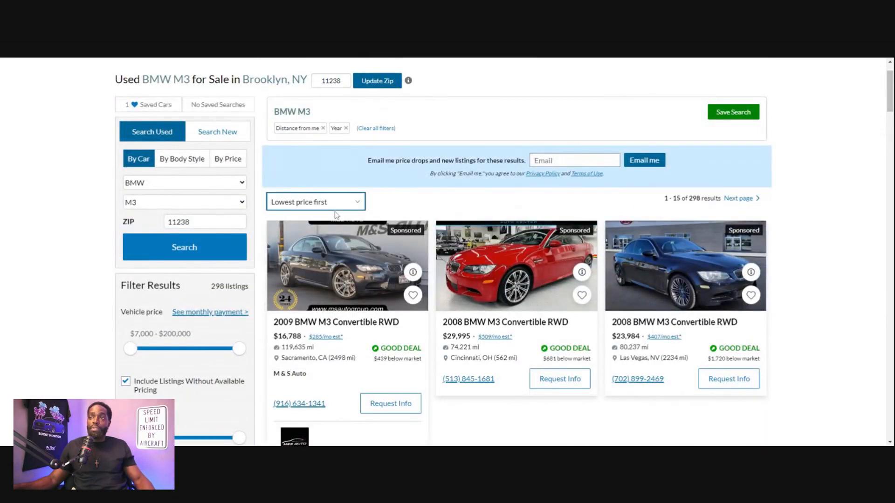
{"action": "left_click", "coordinate": [314, 201]}
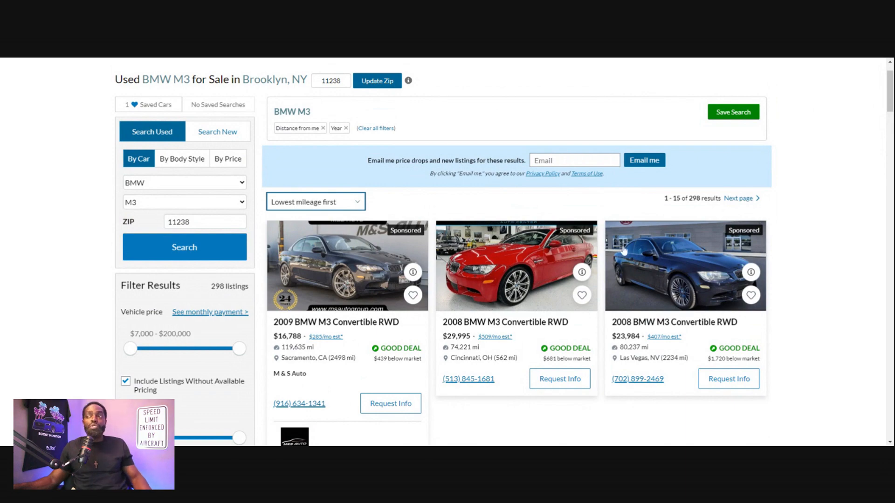
{"action": "scroll", "scroll_direction": "down", "scroll_amount": 3}
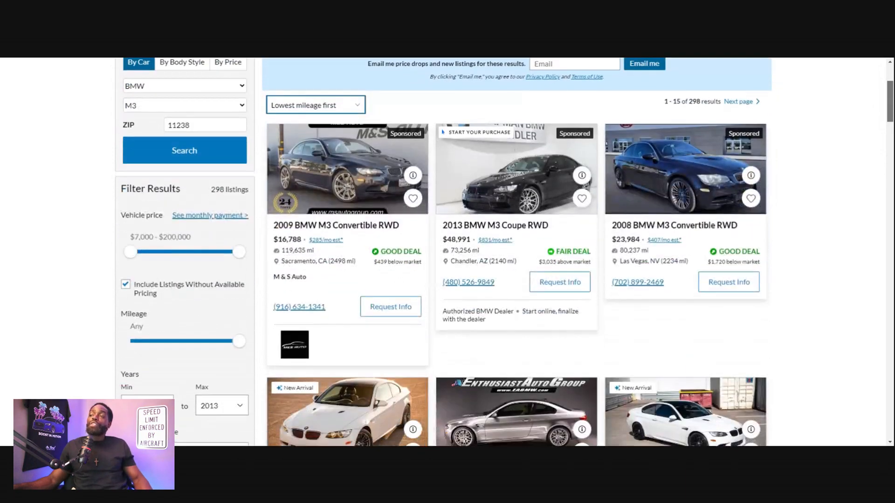
{"action": "scroll", "scroll_direction": "down", "scroll_amount": 3}
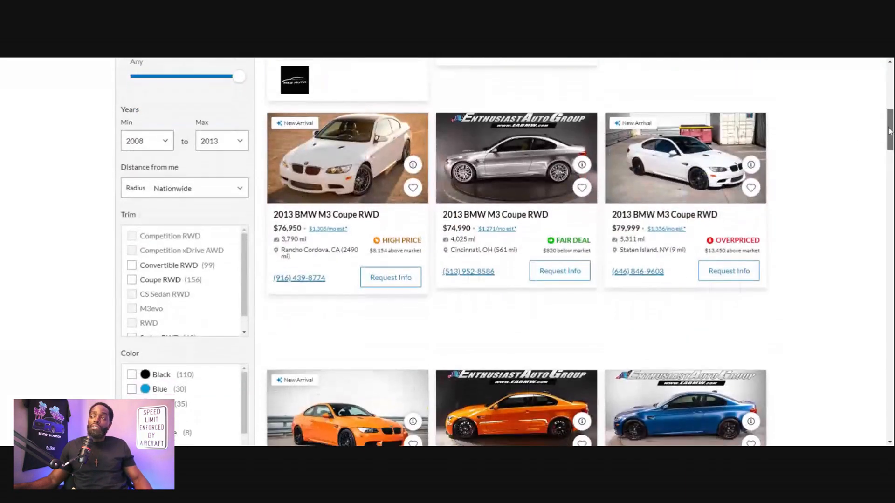
{"action": "scroll", "scroll_direction": "down", "scroll_amount": 3}
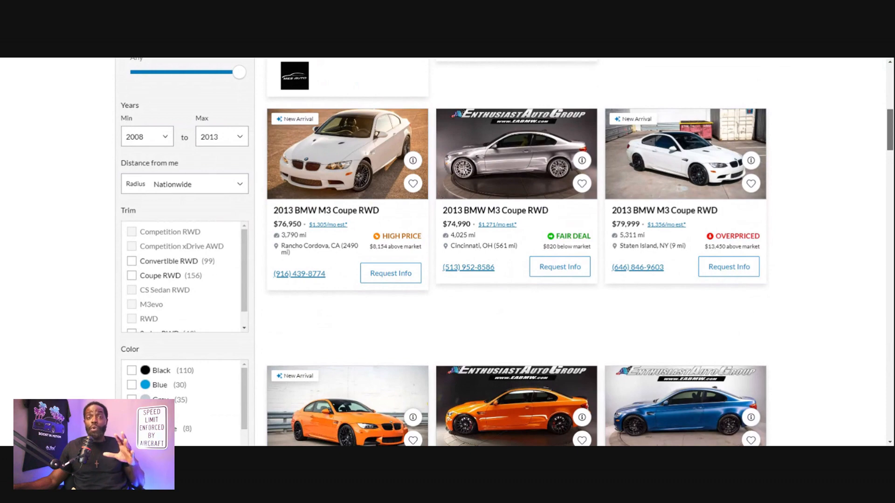
{"action": "scroll", "scroll_direction": "down", "scroll_amount": 3}
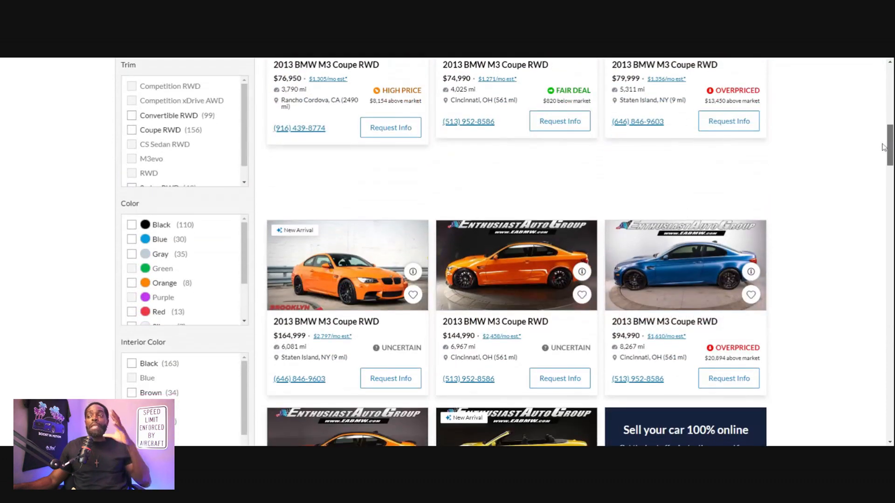
{"action": "scroll", "scroll_direction": "down", "scroll_amount": 3}
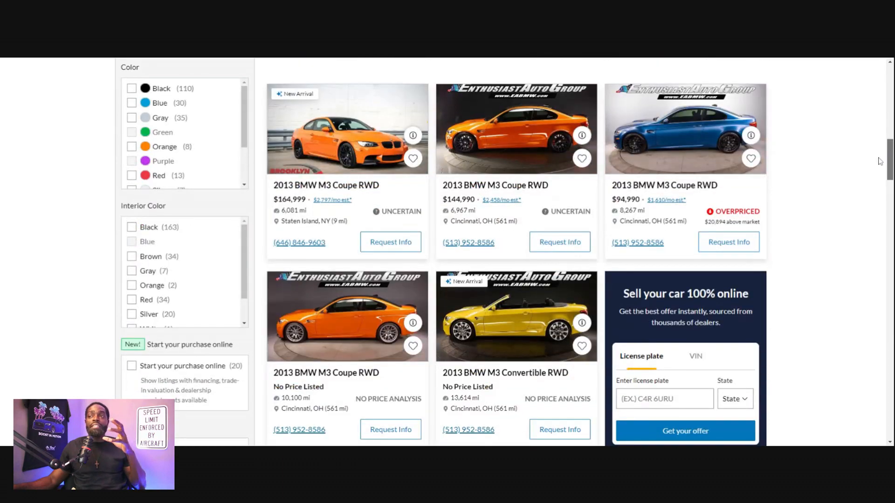
{"action": "scroll", "scroll_direction": "down", "scroll_amount": 3}
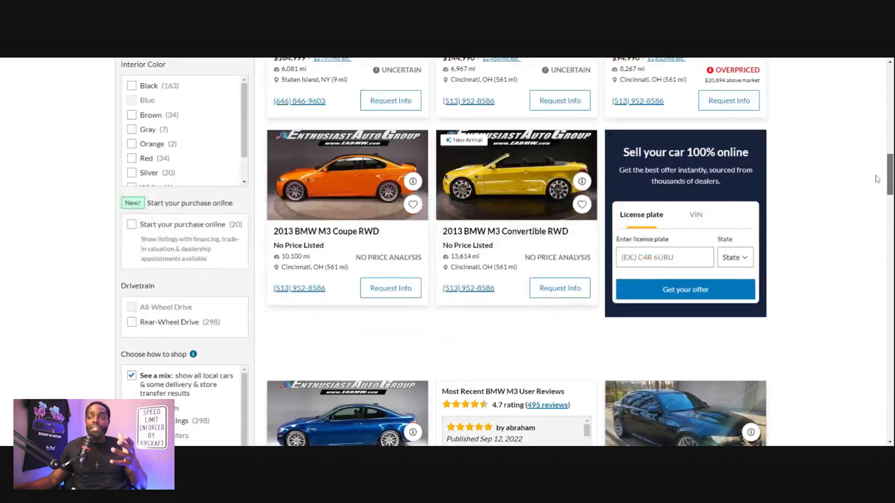
{"action": "scroll", "scroll_direction": "down", "scroll_amount": 3}
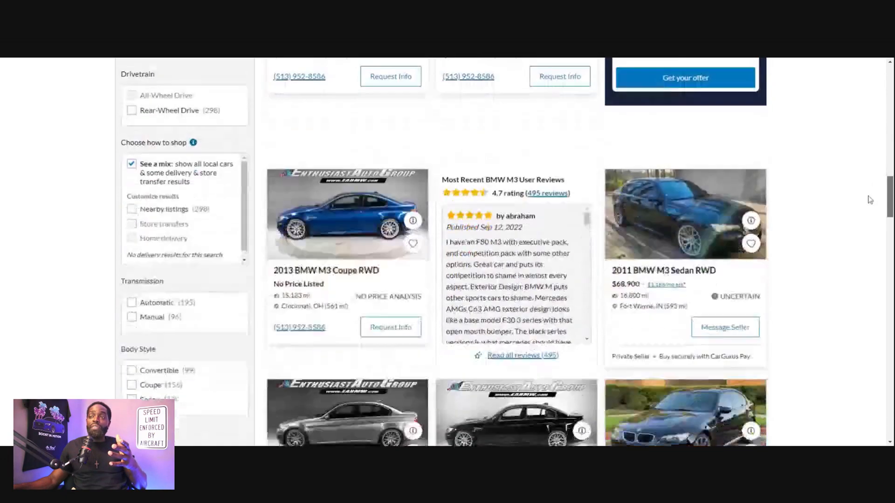
{"action": "scroll", "scroll_direction": "down", "scroll_amount": 3}
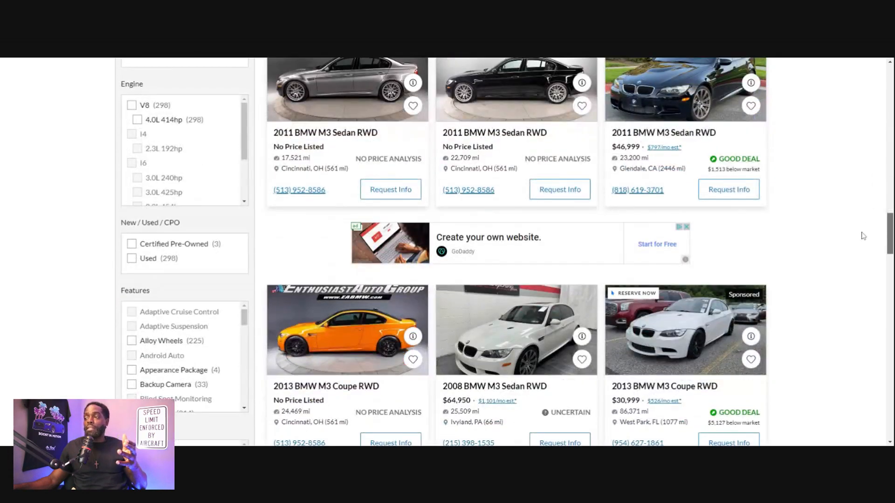
{"action": "scroll", "scroll_direction": "down", "scroll_amount": 3}
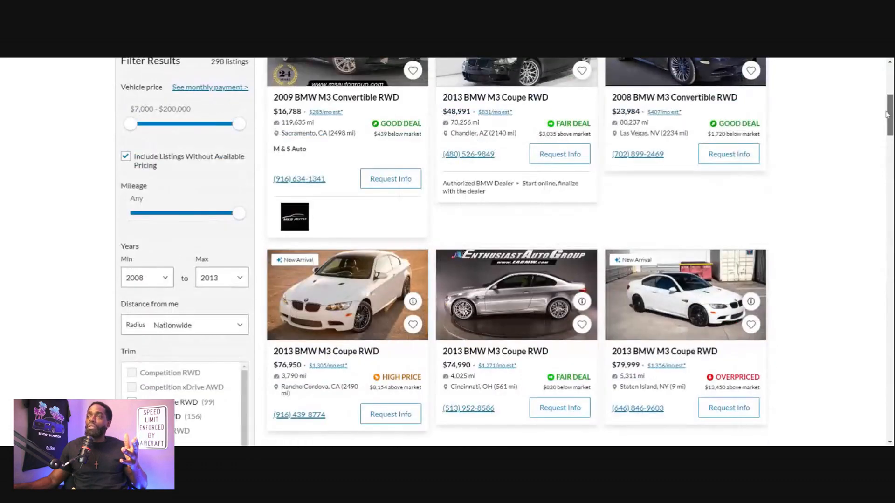
{"action": "scroll", "scroll_direction": "down", "scroll_amount": 3}
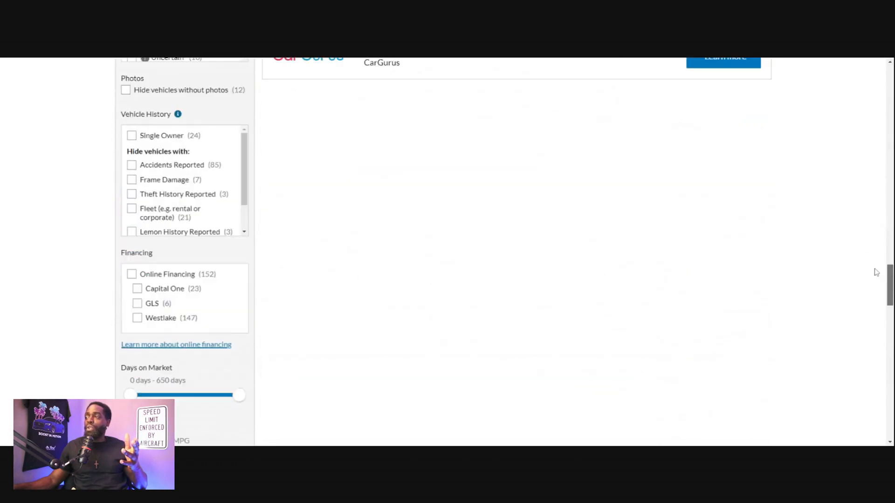
{"action": "scroll", "scroll_direction": "up", "scroll_amount": 3}
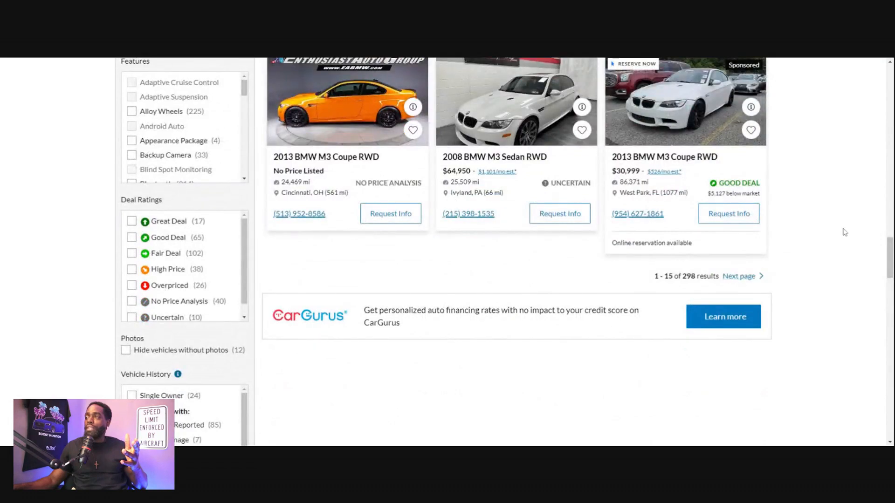
{"action": "scroll", "scroll_direction": "up", "scroll_amount": 3}
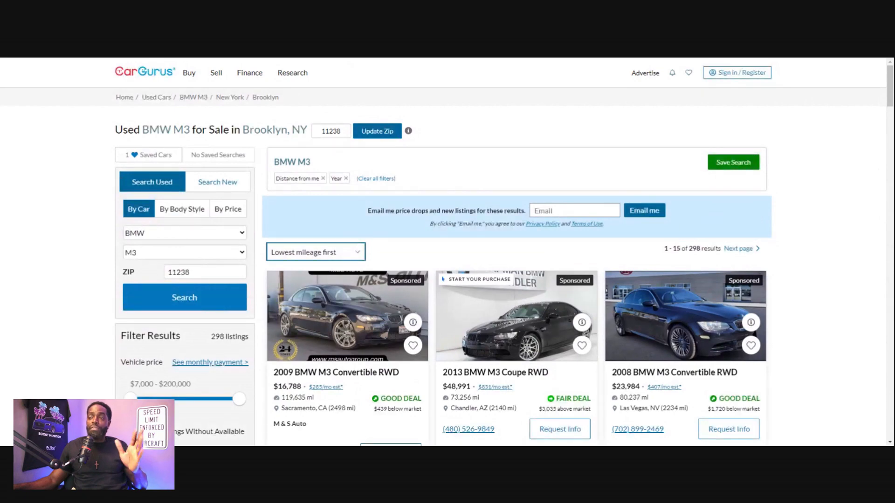
- Sort the 298 2008–2013 BMW M3 listings highest price first and browse down the results
{"action": "left_click", "coordinate": [315, 252]}
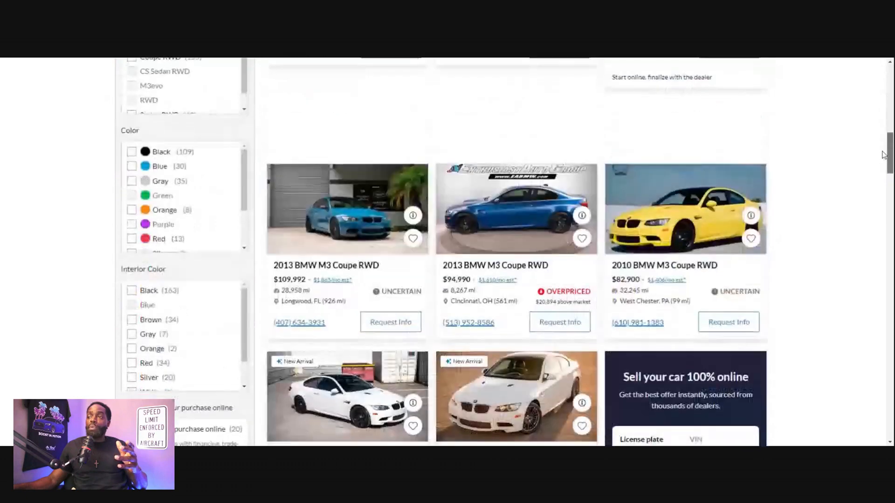
{"action": "scroll", "scroll_direction": "down", "scroll_amount": 3}
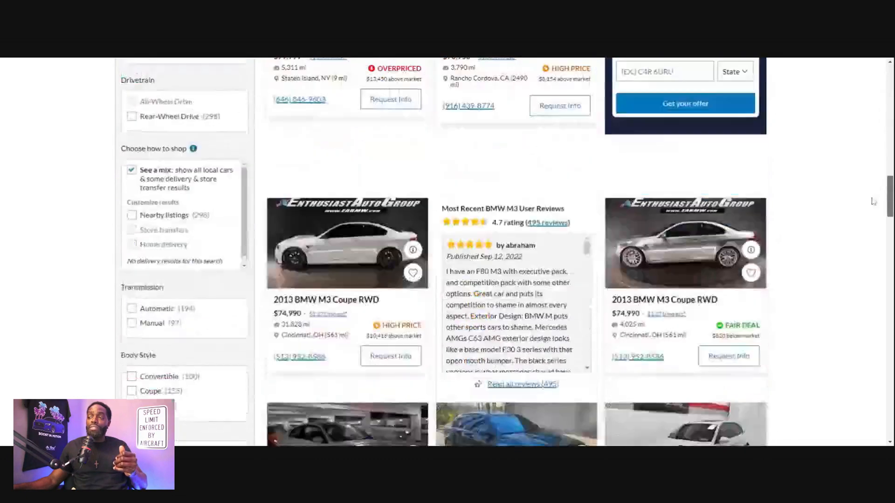
{"action": "scroll", "scroll_direction": "down", "scroll_amount": 3}
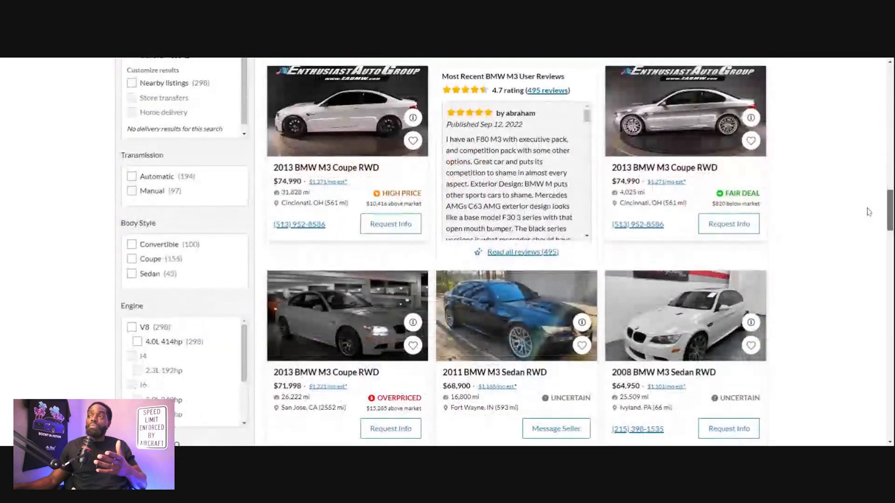
{"action": "scroll", "scroll_direction": "down", "scroll_amount": 3}
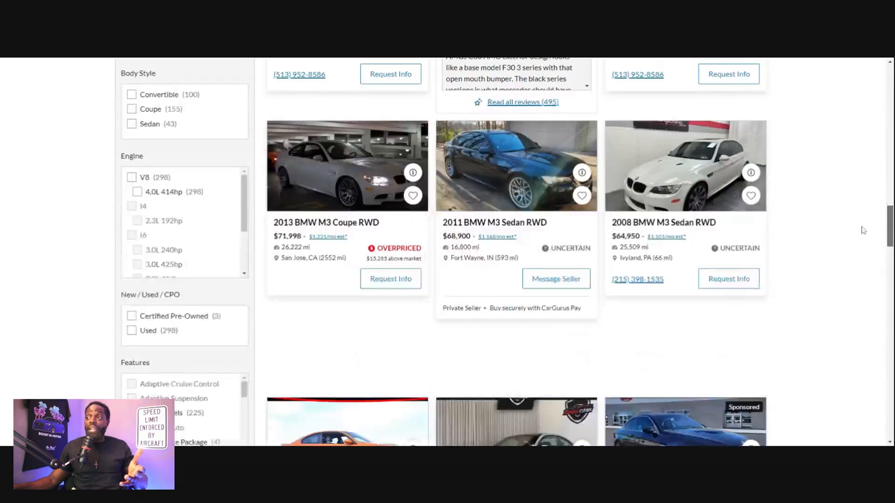
{"action": "scroll", "scroll_direction": "down", "scroll_amount": 3}
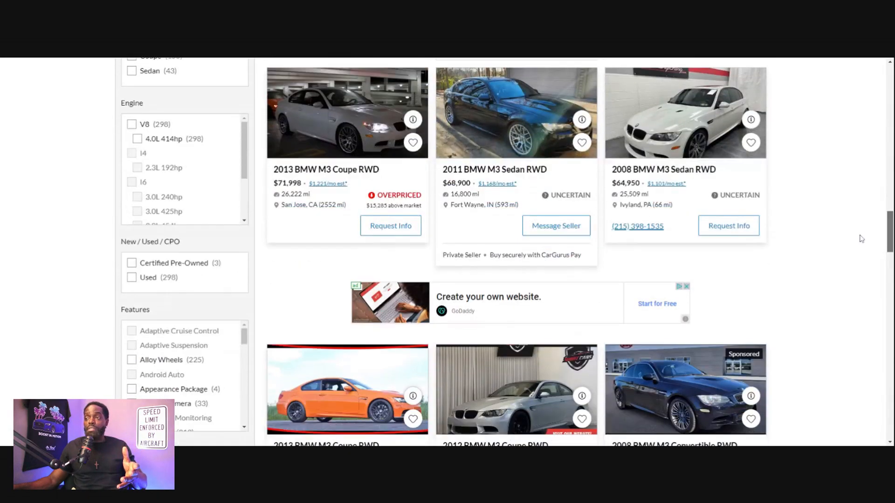
{"action": "scroll", "scroll_direction": "down", "scroll_amount": 3}
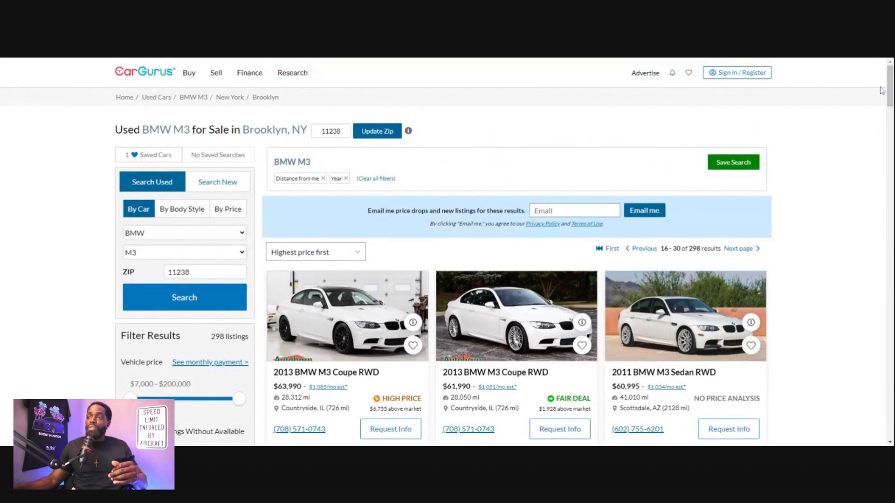
- Browse further down the highest-price M3 listings toward the sort control
{"action": "scroll", "scroll_direction": "down", "scroll_amount": 3}
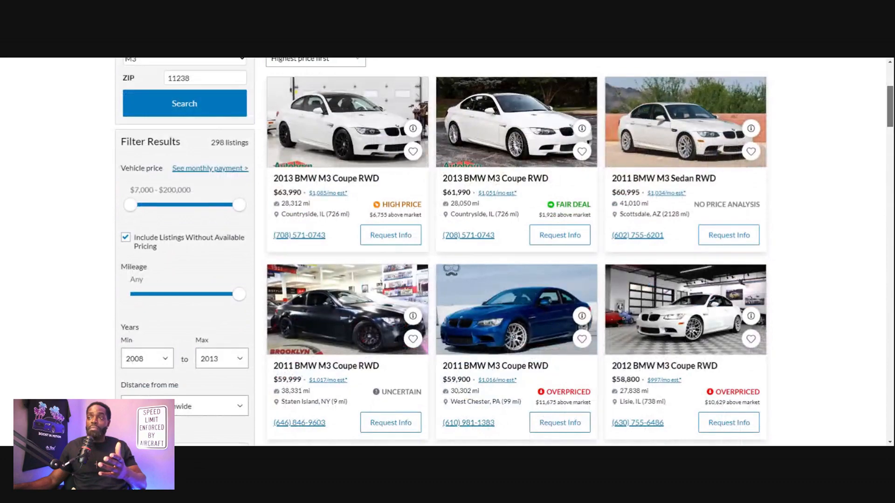
{"action": "scroll", "scroll_direction": "down", "scroll_amount": 3}
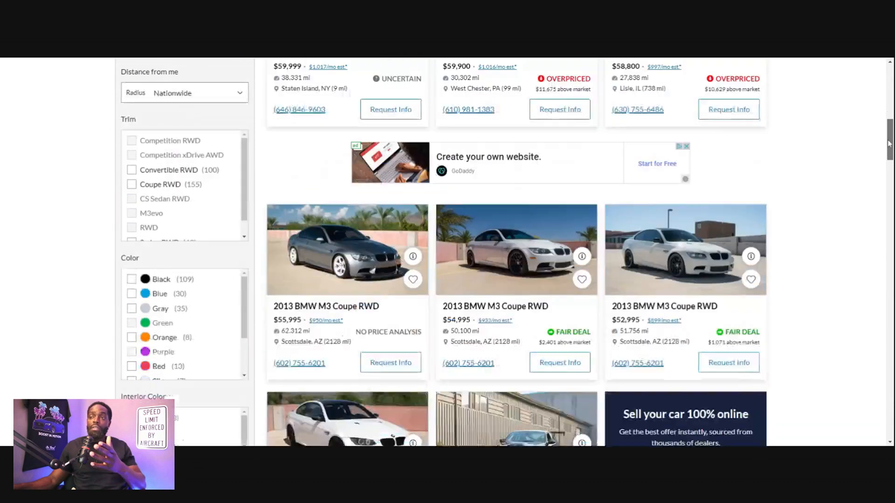
{"action": "scroll", "scroll_direction": "down", "scroll_amount": 3}
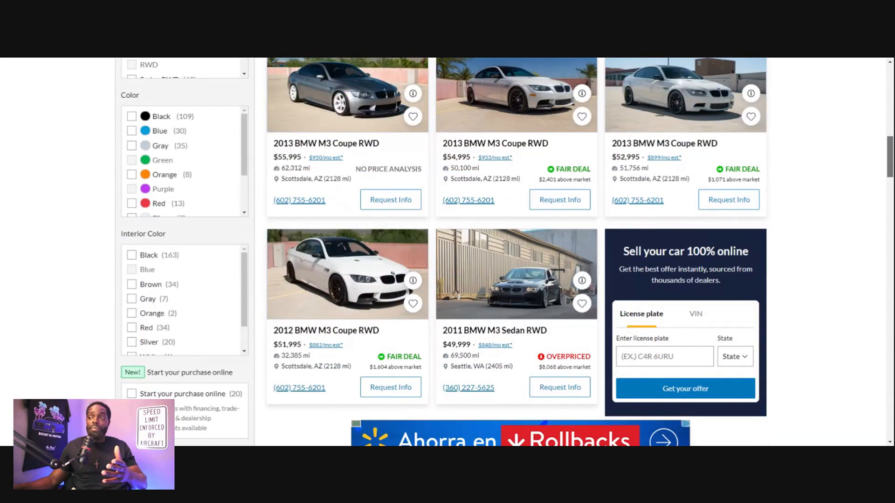
{"action": "scroll", "scroll_direction": "down", "scroll_amount": 3}
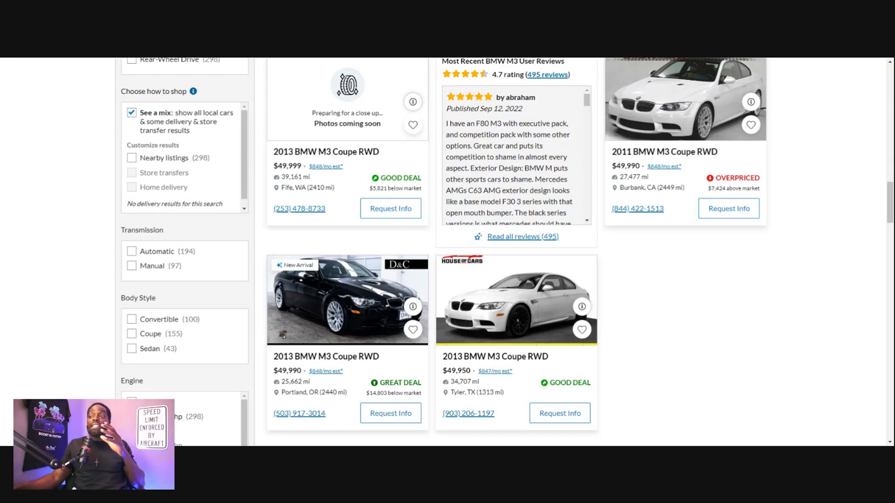
{"action": "scroll", "scroll_direction": "down", "scroll_amount": 3}
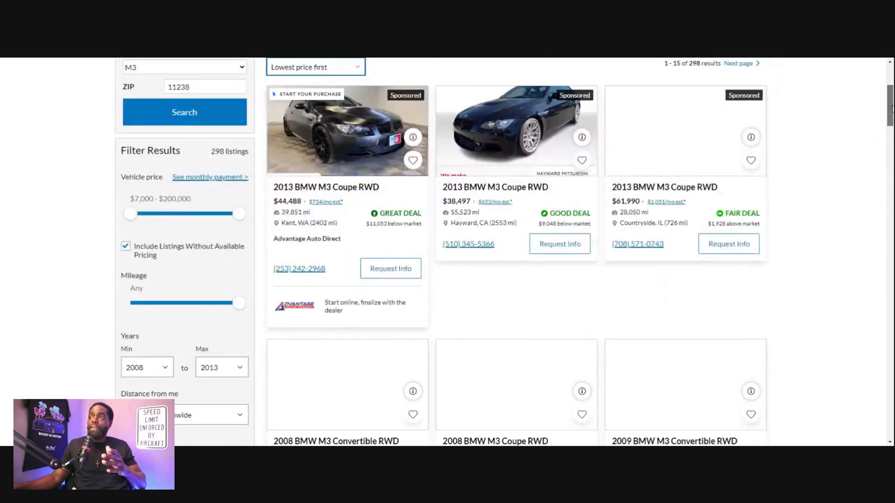
{"action": "scroll", "scroll_direction": "down", "scroll_amount": 3}
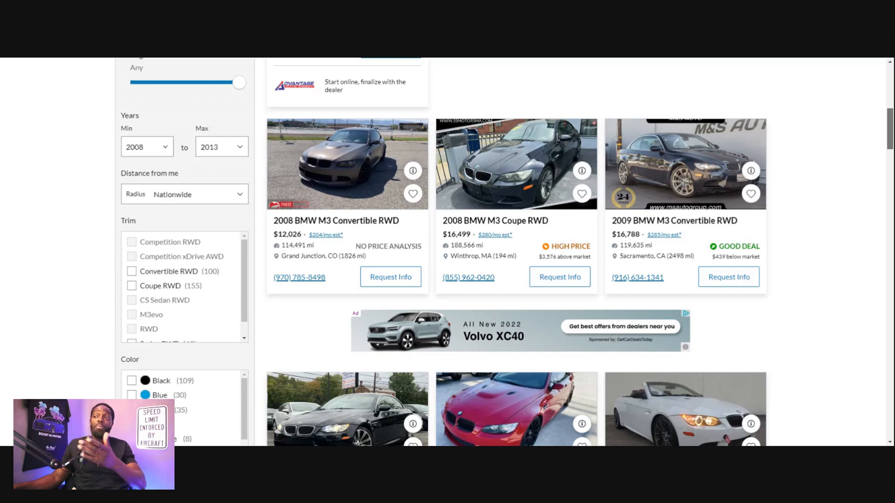
{"action": "scroll", "scroll_direction": "down", "scroll_amount": 3}
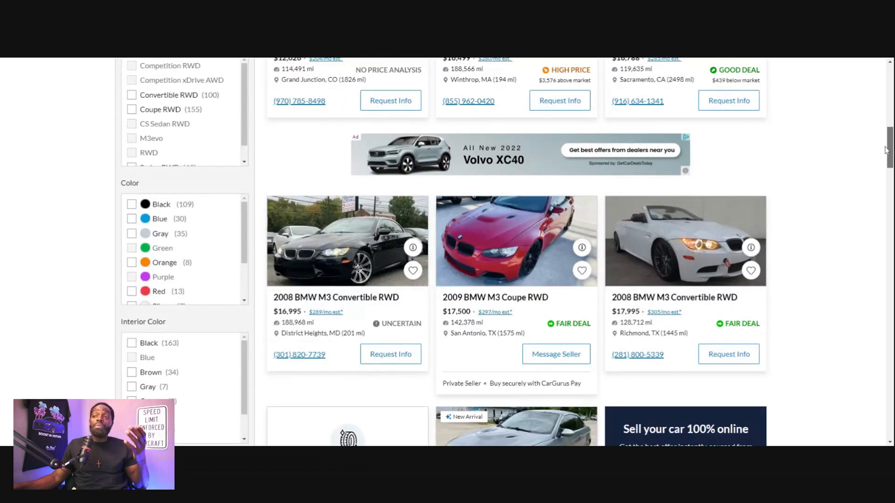
{"action": "scroll", "scroll_direction": "down", "scroll_amount": 3}
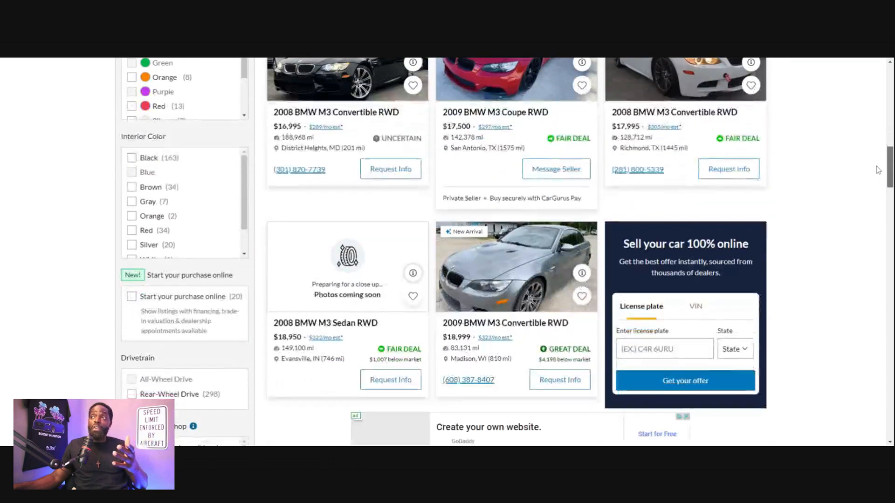
{"action": "scroll", "scroll_direction": "down", "scroll_amount": 3}
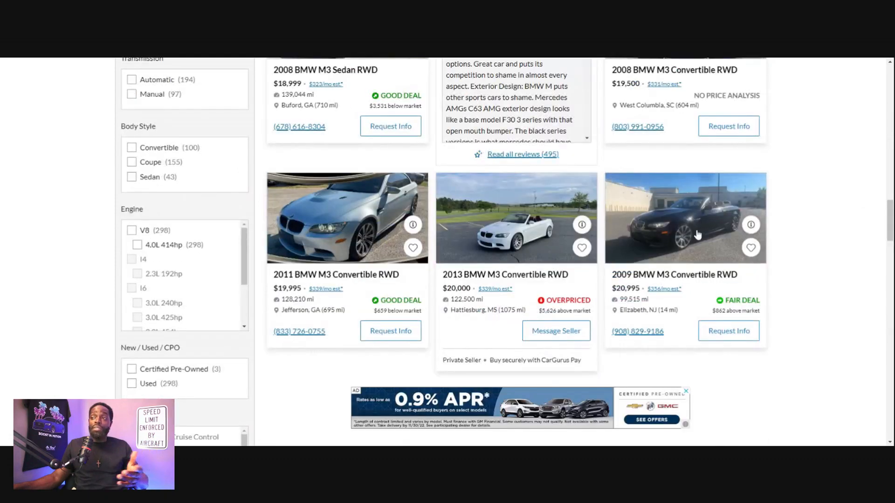
{"action": "mouse_move", "coordinate": [610, 293]}
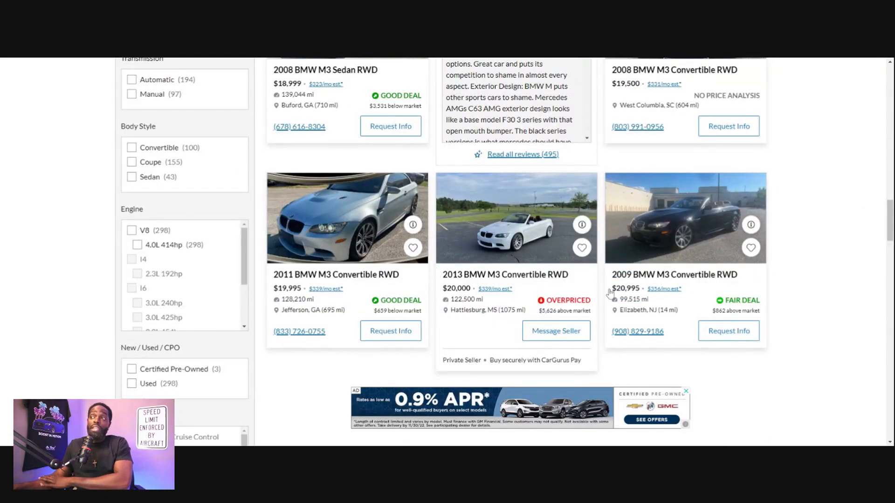
{"action": "scroll", "scroll_direction": "down", "scroll_amount": 3}
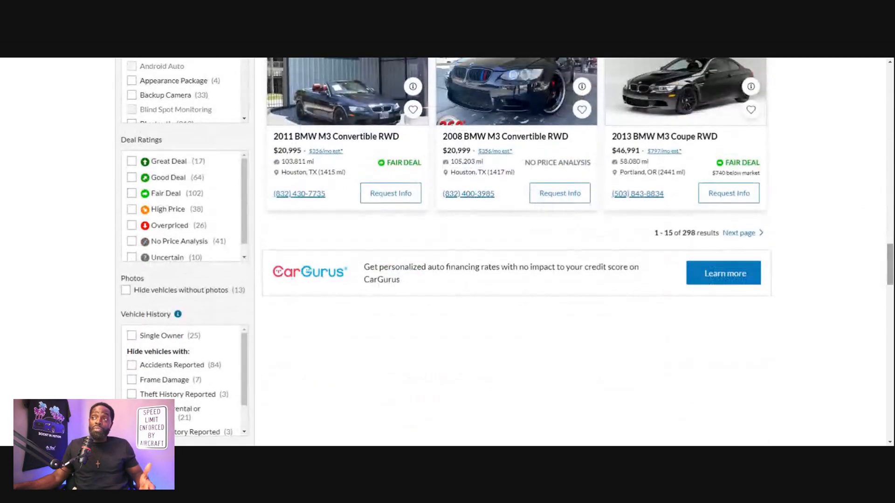
{"action": "scroll", "scroll_direction": "up", "scroll_amount": 3}
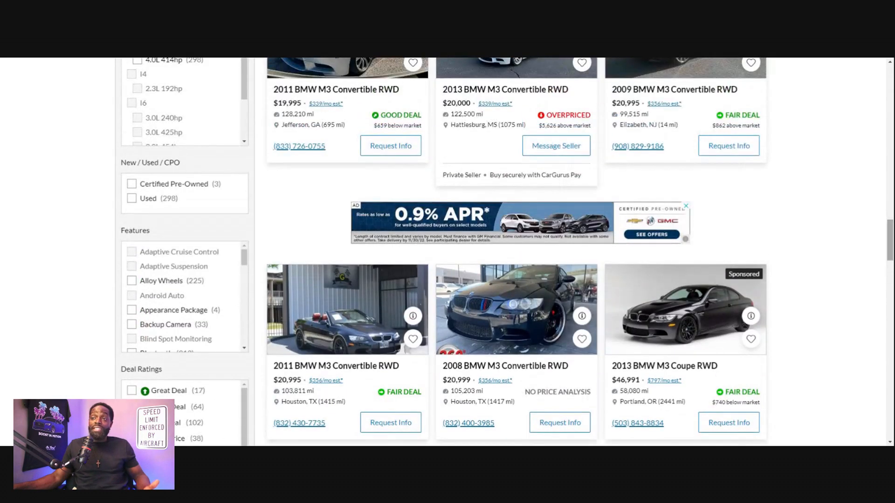
{"action": "scroll", "scroll_direction": "down", "scroll_amount": 3}
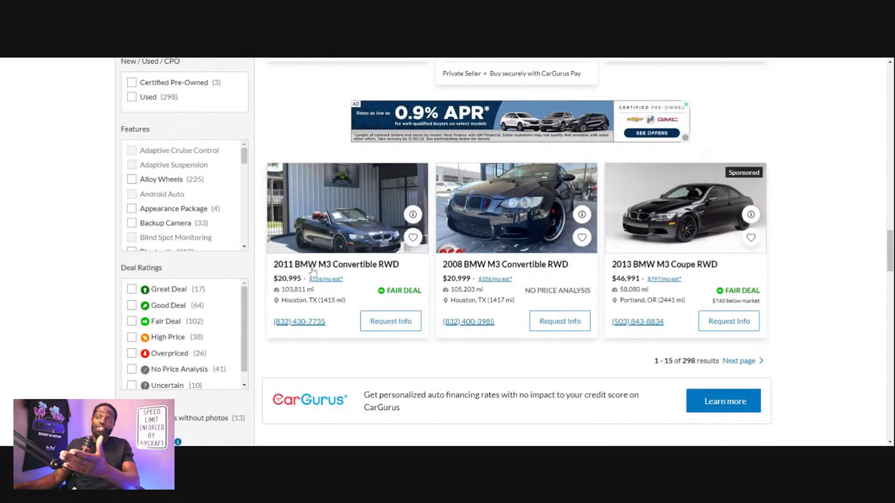